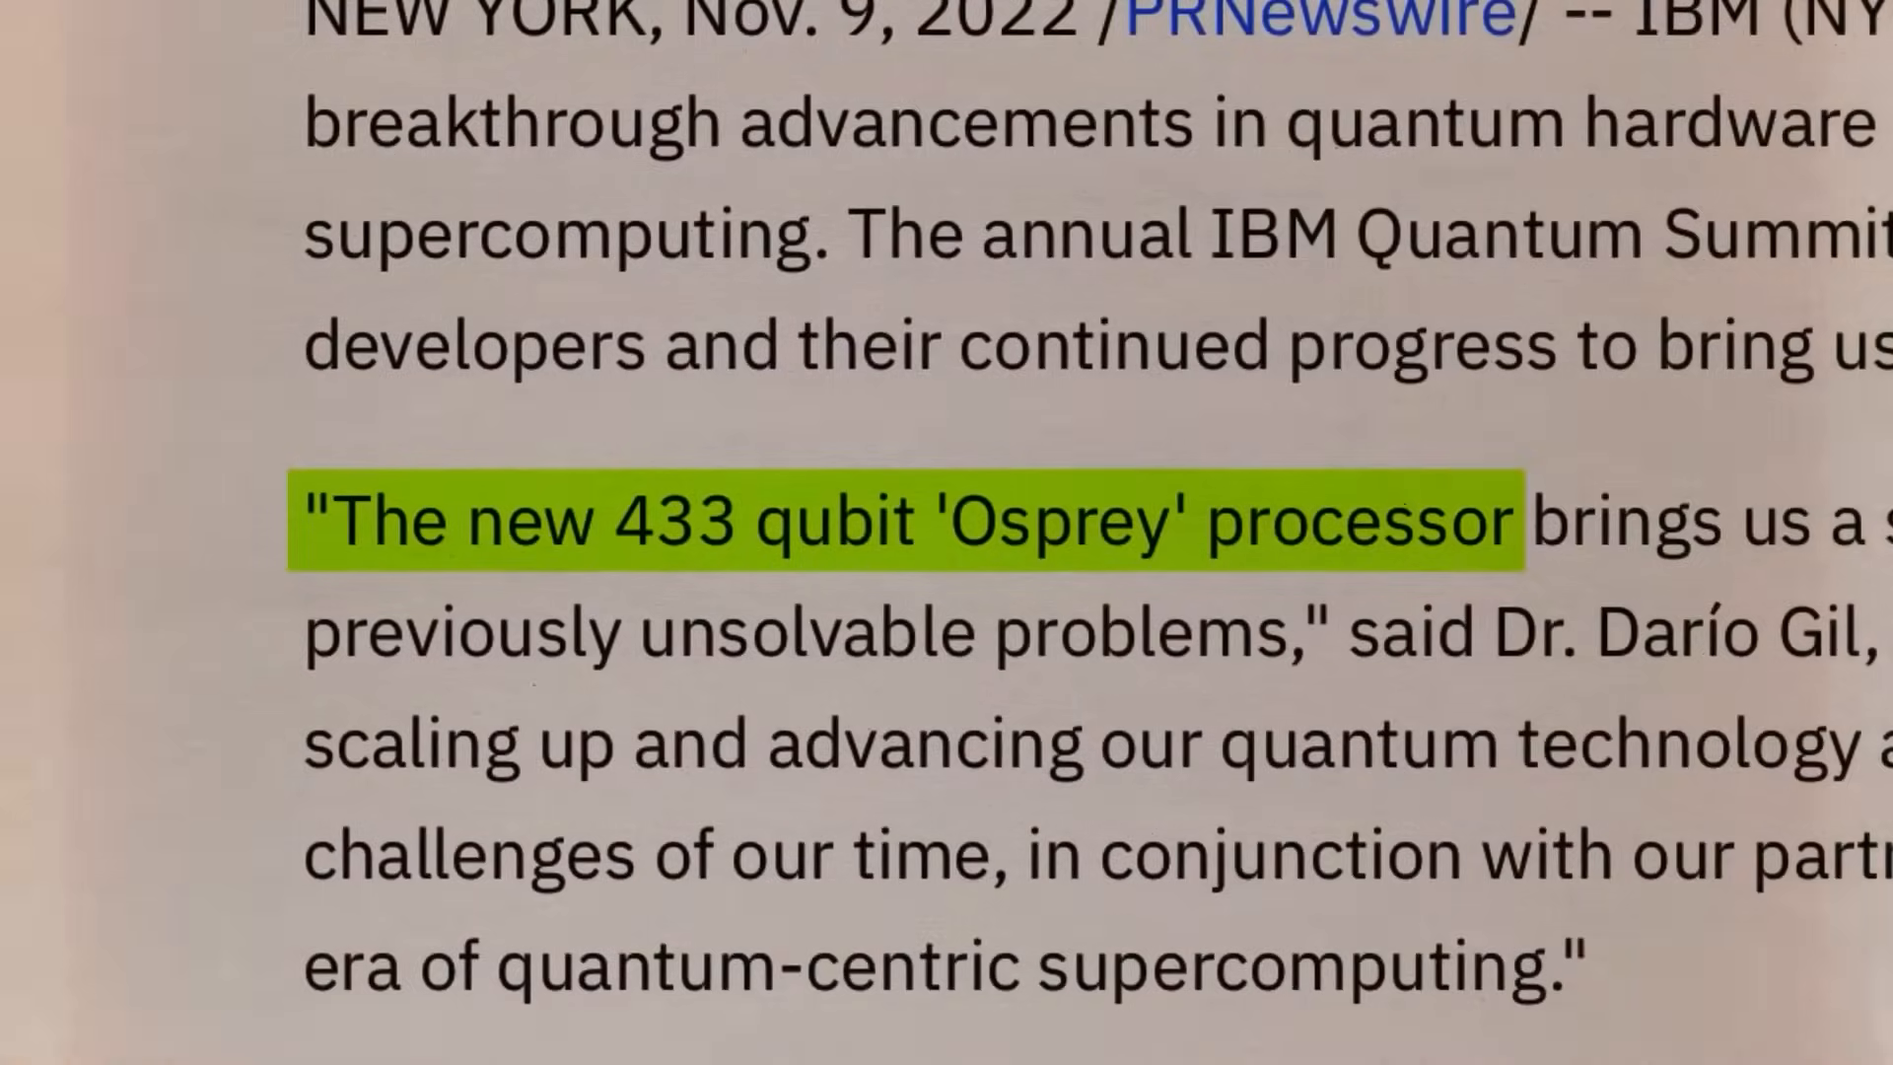
{"action": "scroll", "scroll_direction": "up", "scroll_amount": 3}
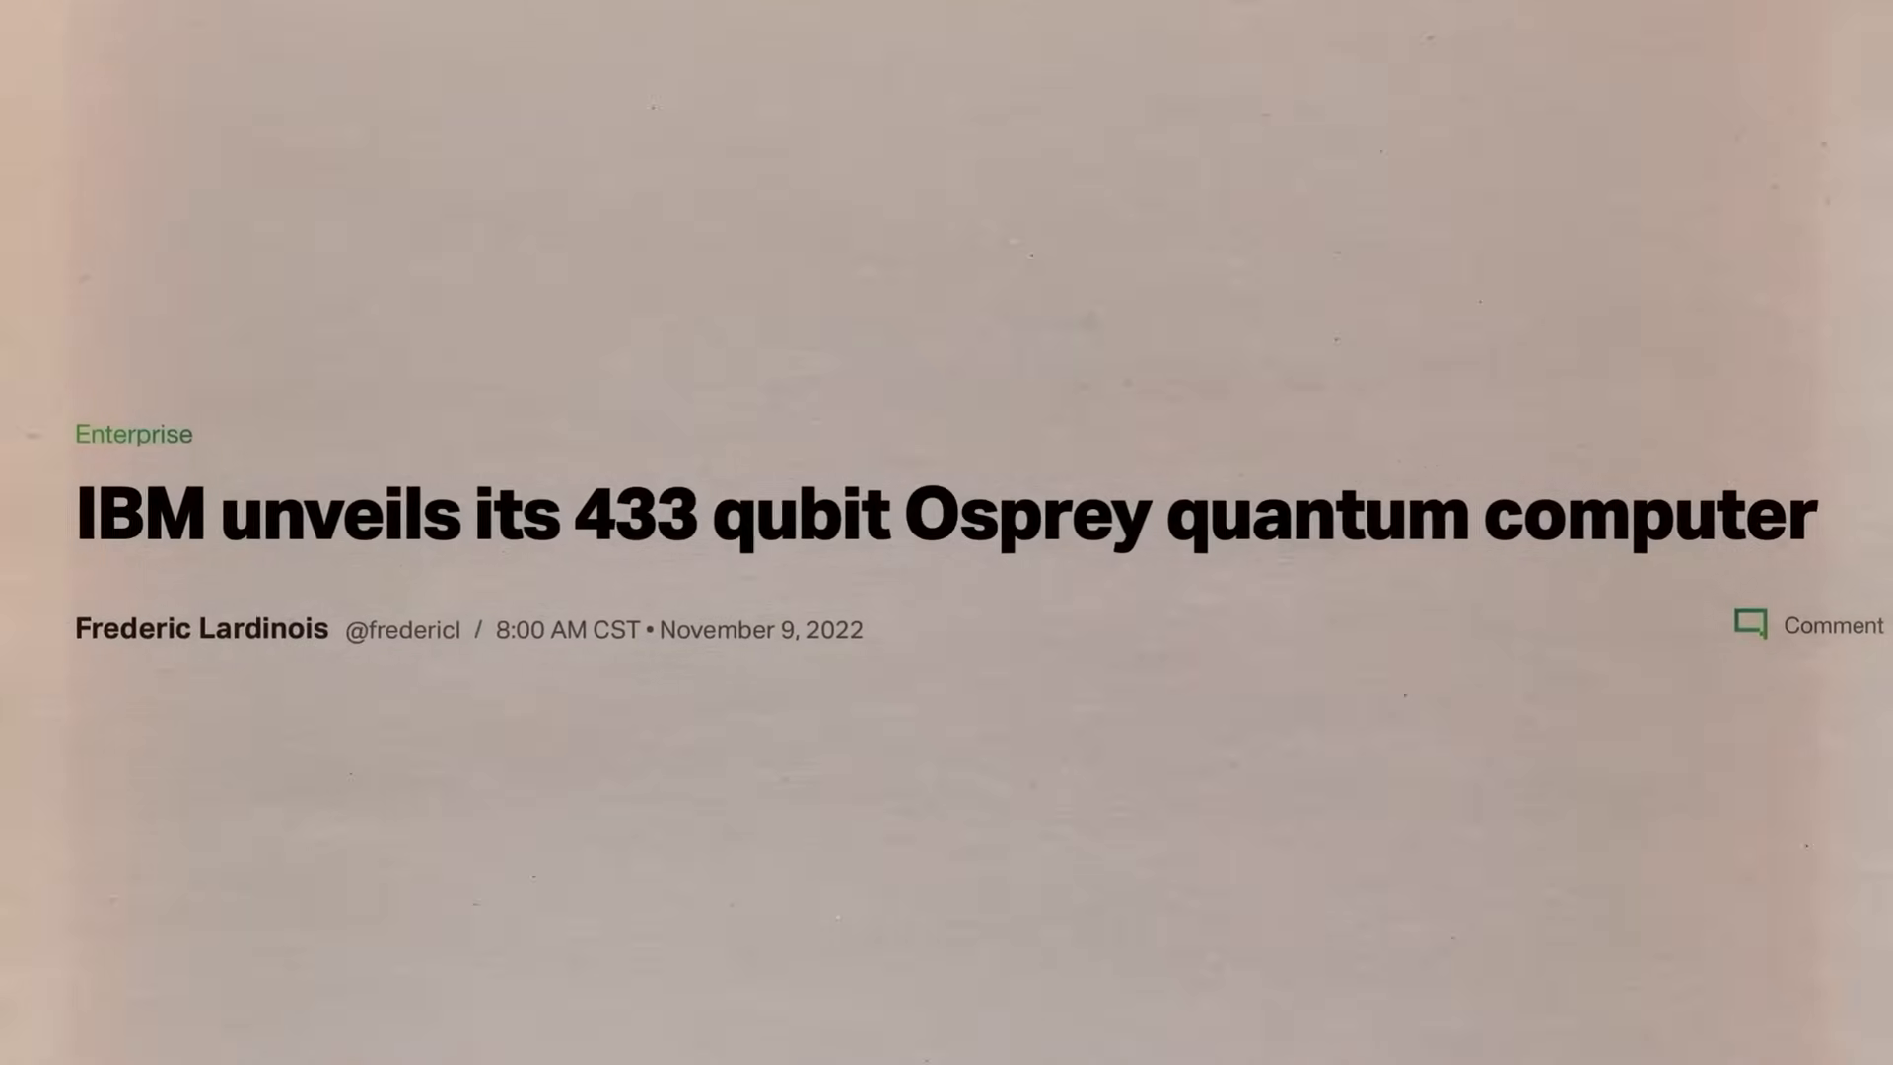